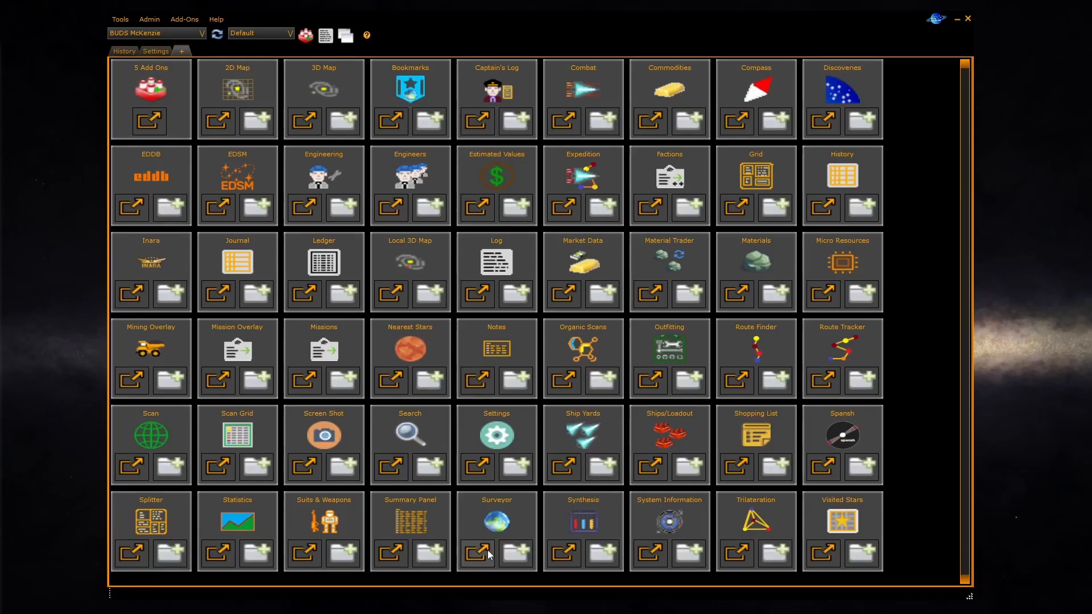
# Pop the Surveyor tile out into its own floating window
pyautogui.click(476, 552)
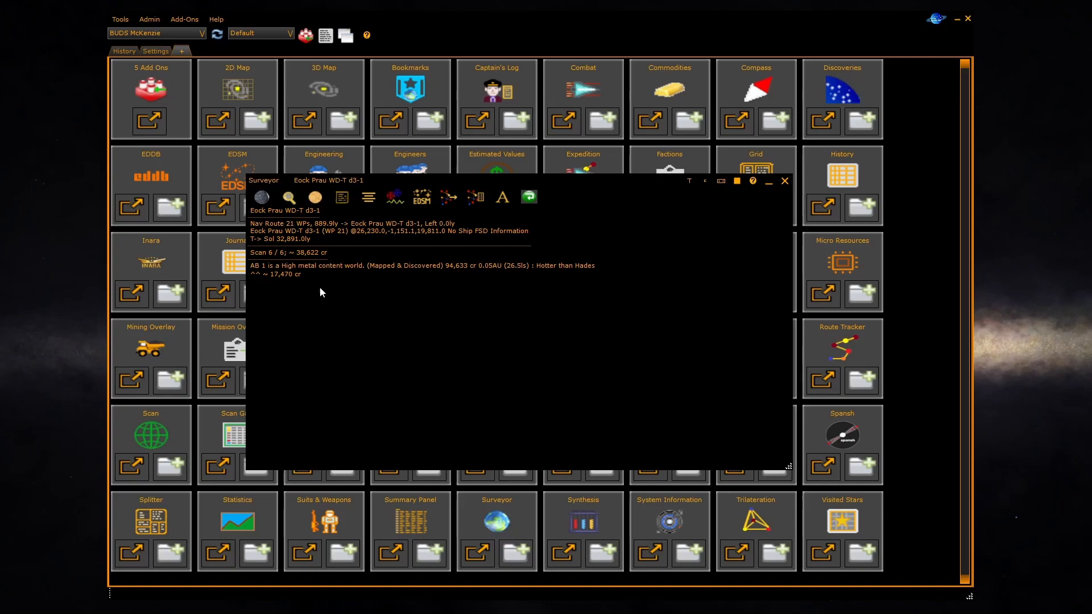
pyautogui.moveTo(404, 287)
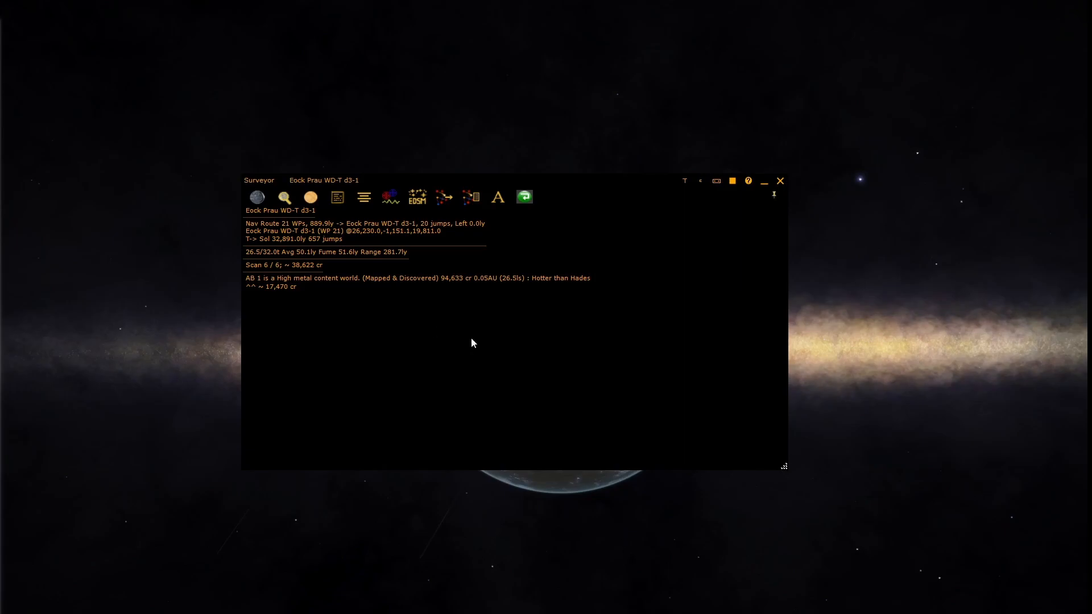
pyautogui.moveTo(293, 231)
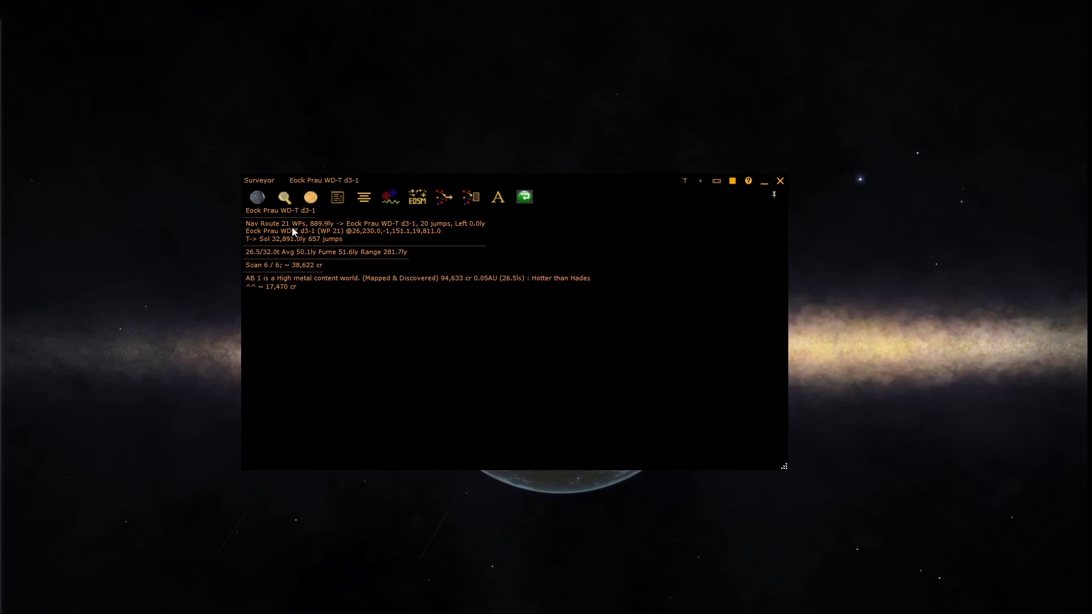
# Review the Surveyor discovery search choices (Default, Planet between inner and outer ring)
pyautogui.click(257, 198)
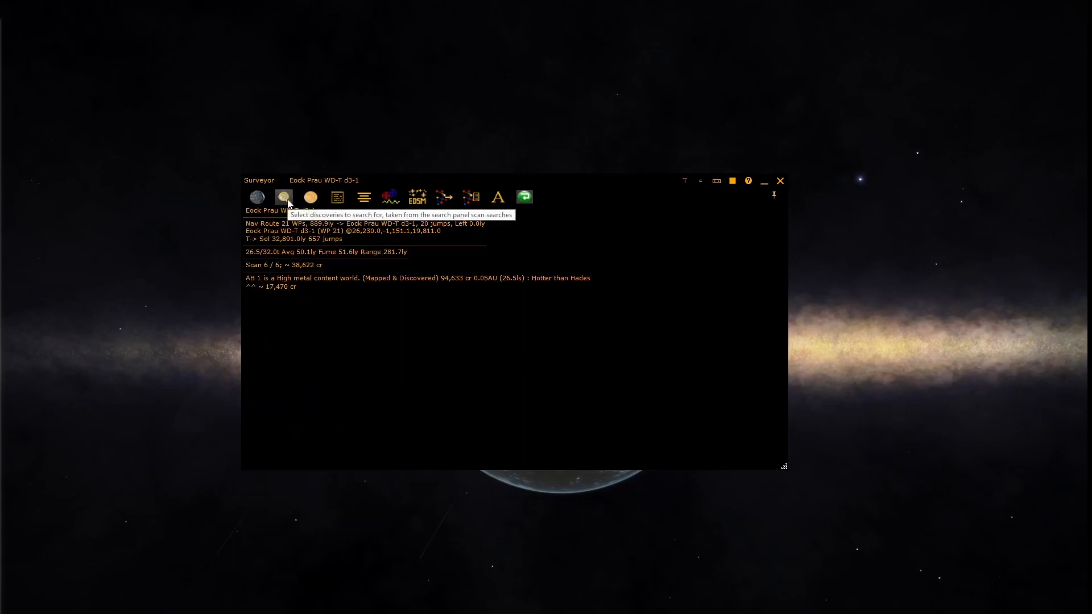
pyautogui.click(283, 198)
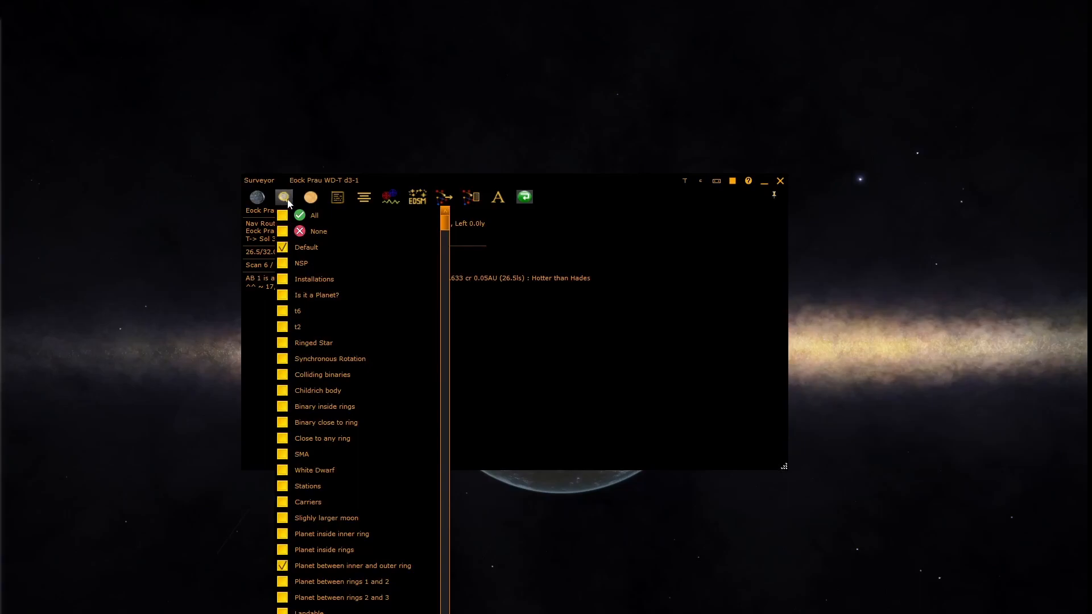
pyautogui.moveTo(285, 211)
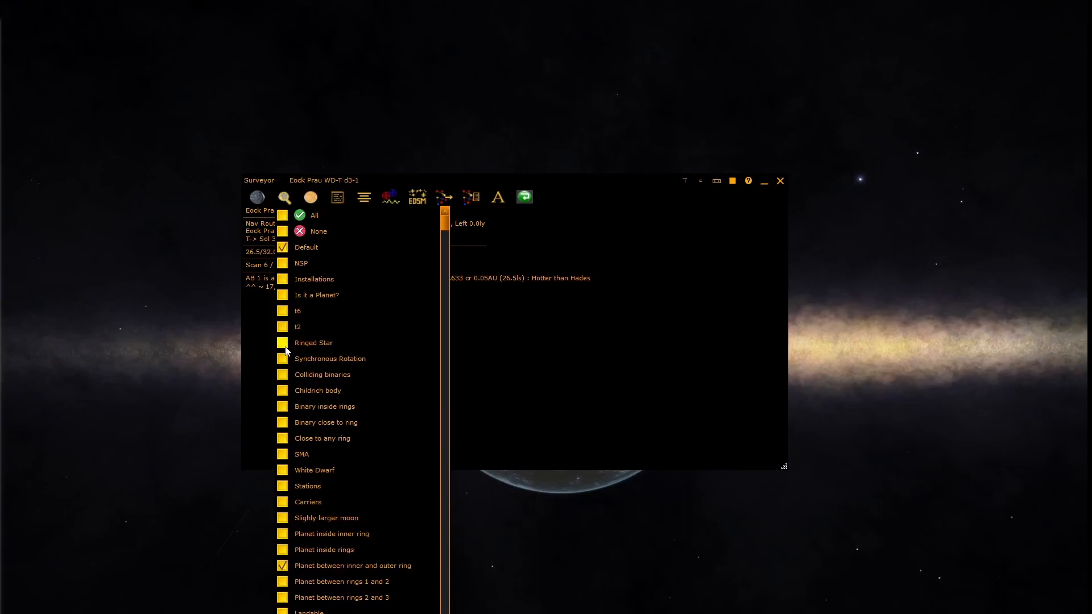
pyautogui.click(311, 197)
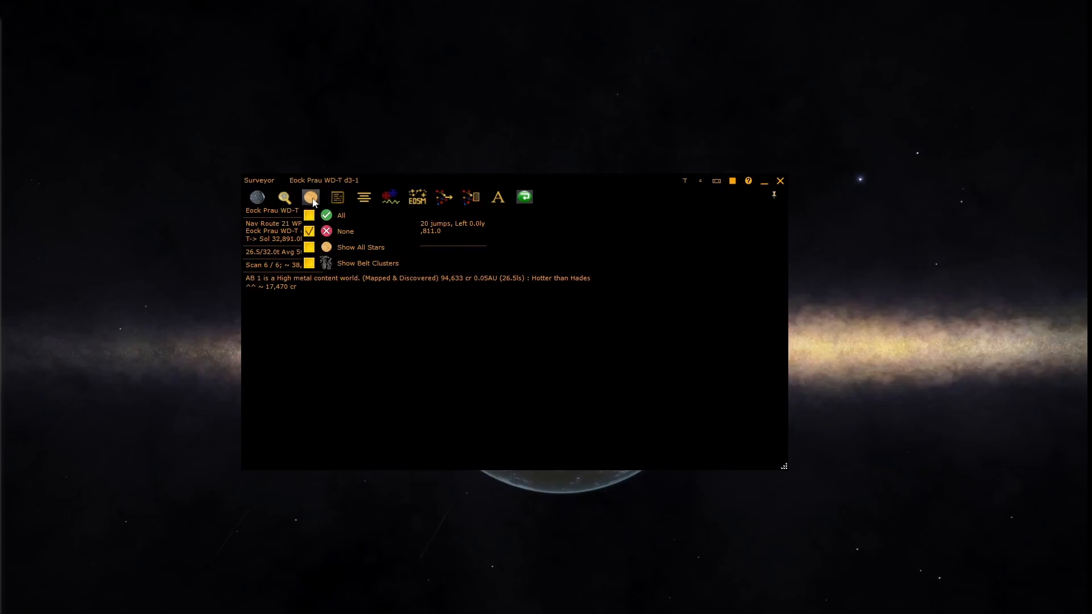
pyautogui.click(311, 198)
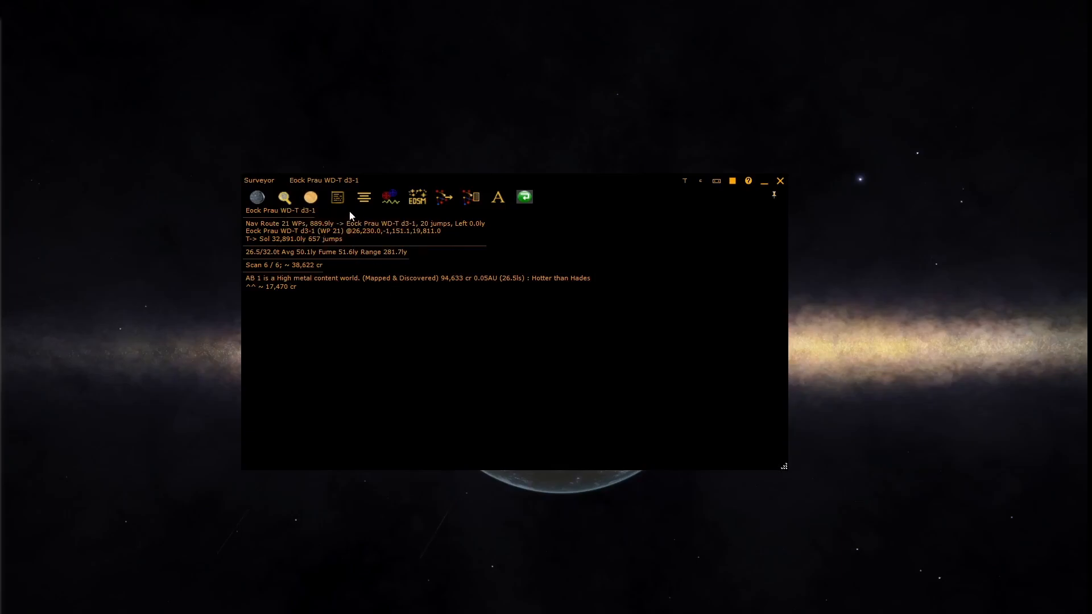
pyautogui.click(337, 197)
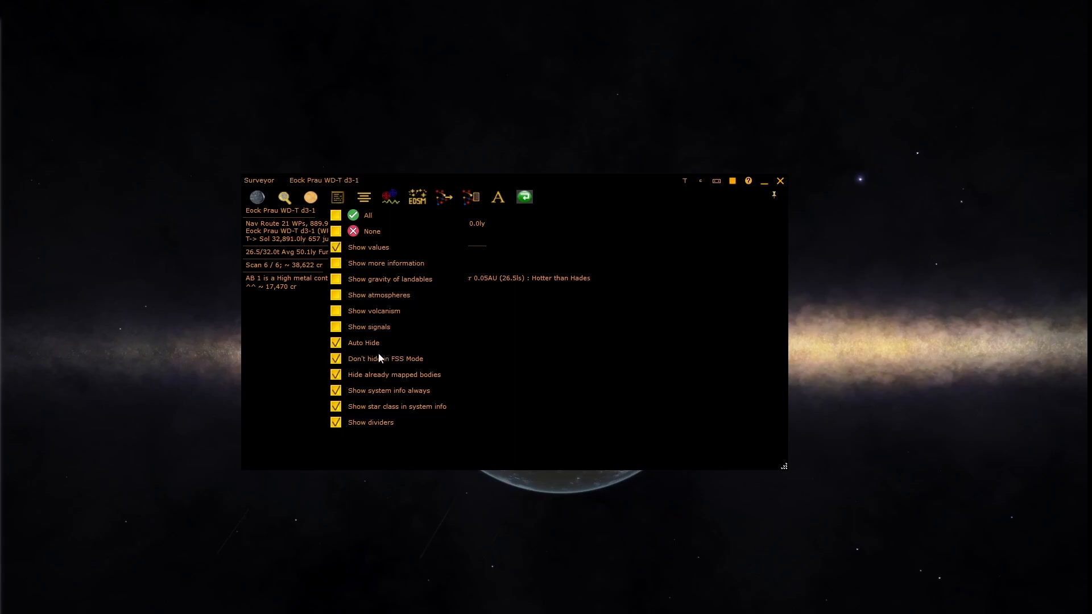
pyautogui.moveTo(373, 376)
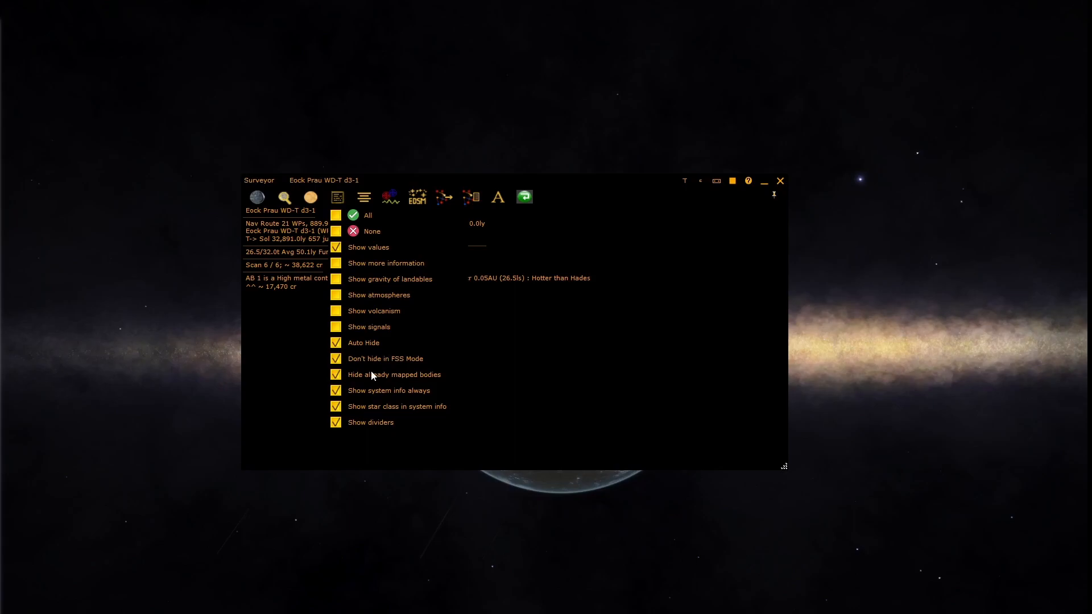
pyautogui.moveTo(369, 406)
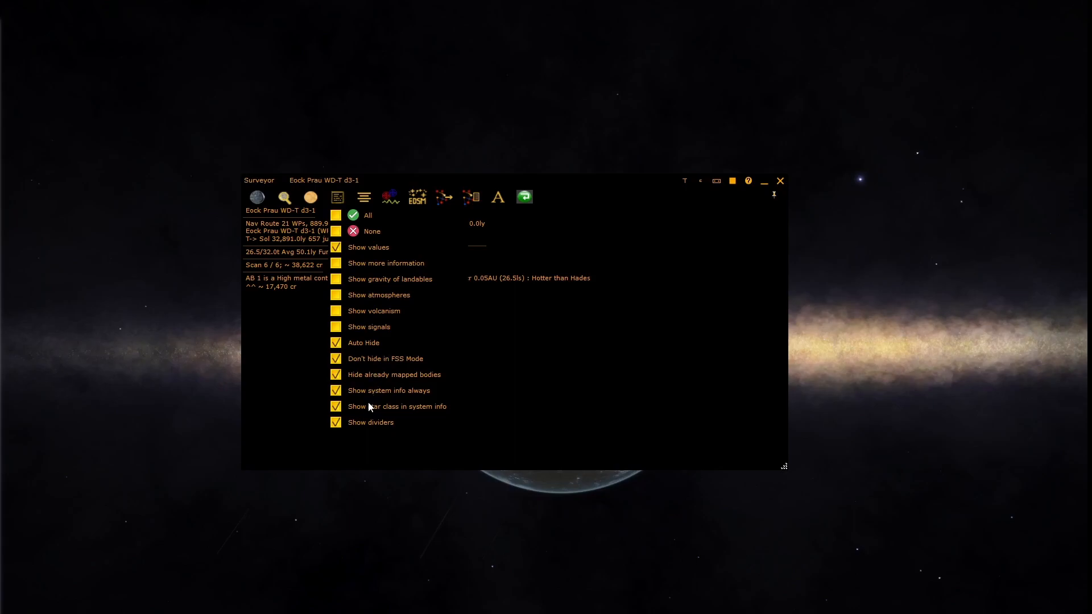
pyautogui.moveTo(364, 426)
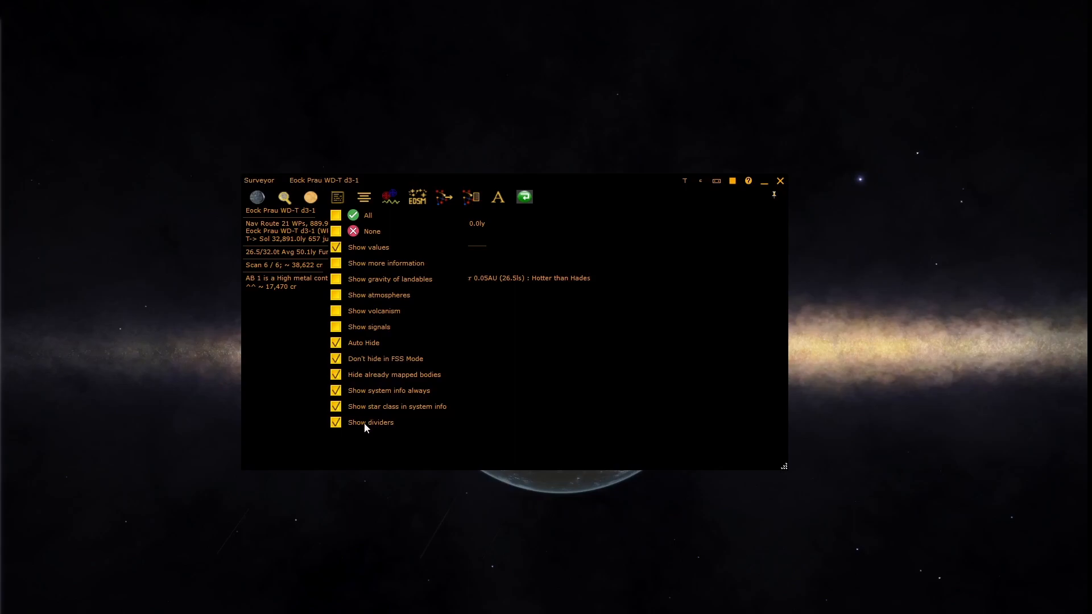
pyautogui.moveTo(369, 431)
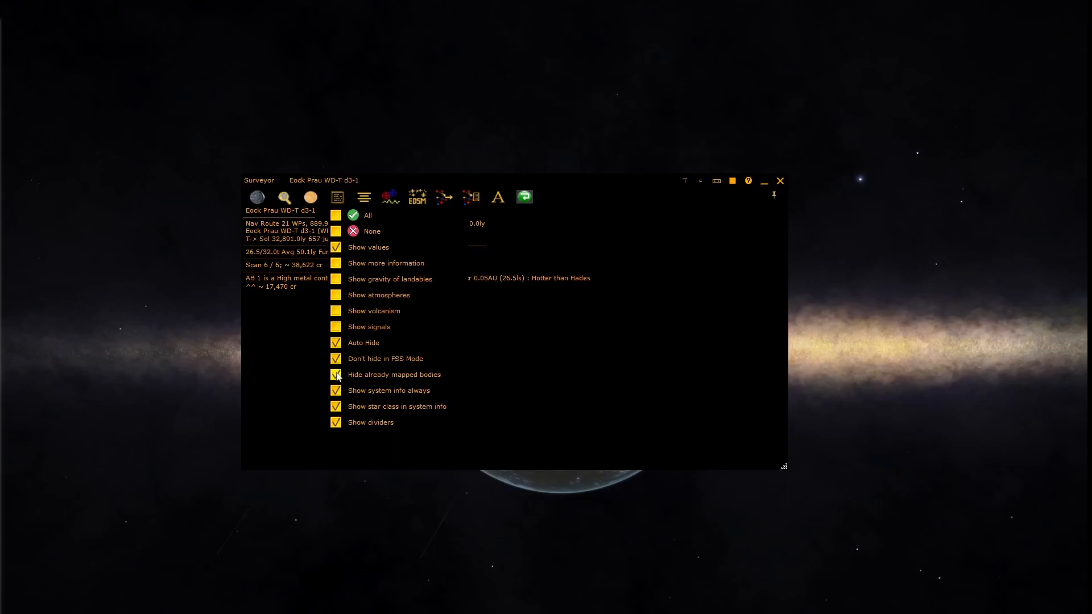
pyautogui.click(364, 197)
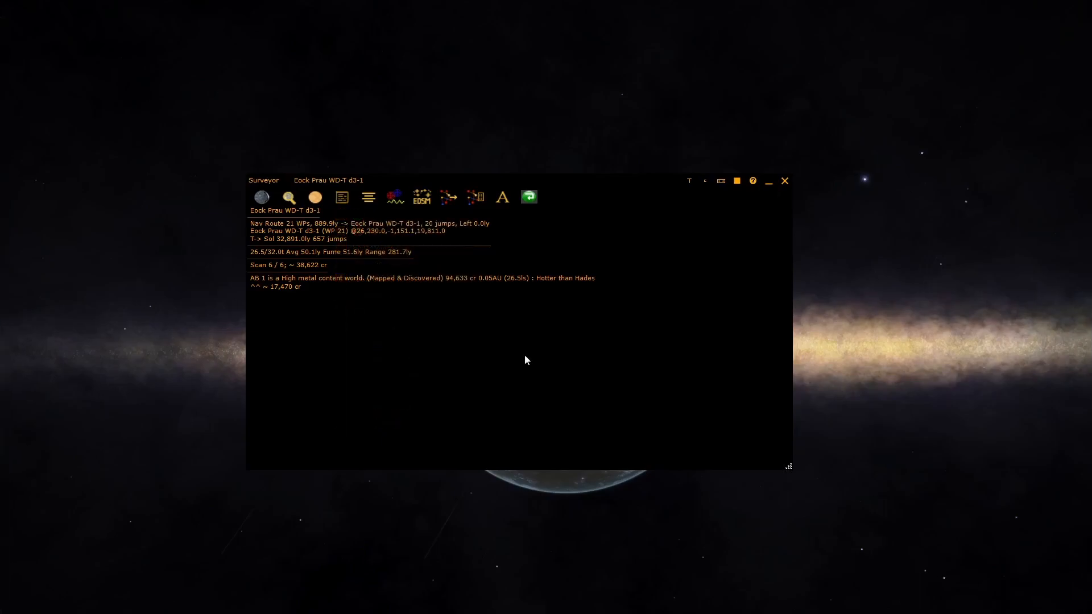
# Set the Surveyor text alignment to Alignment Right
pyautogui.click(368, 197)
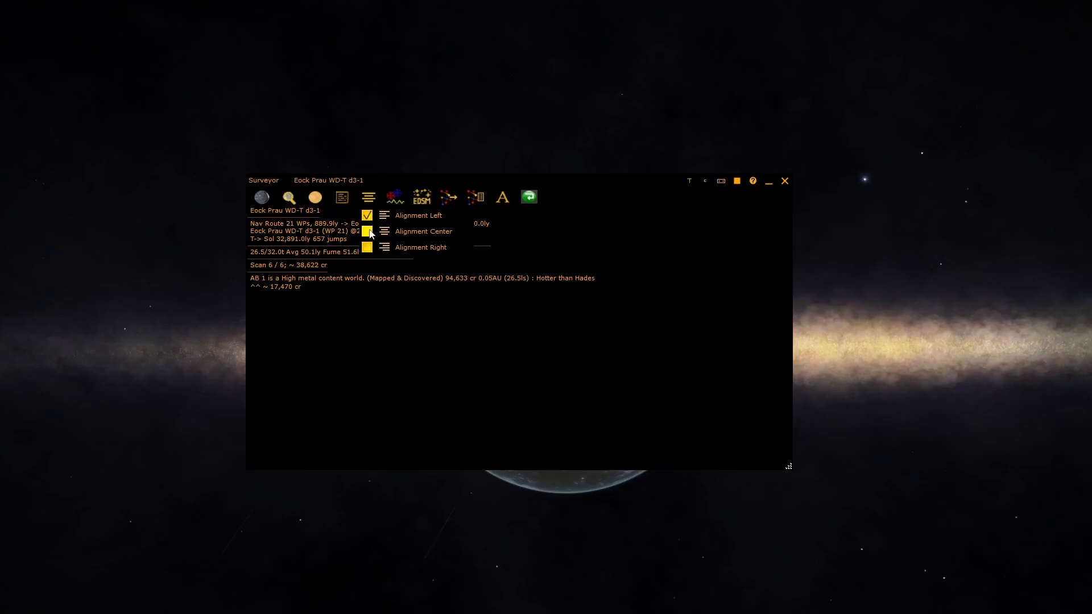
pyautogui.click(384, 231)
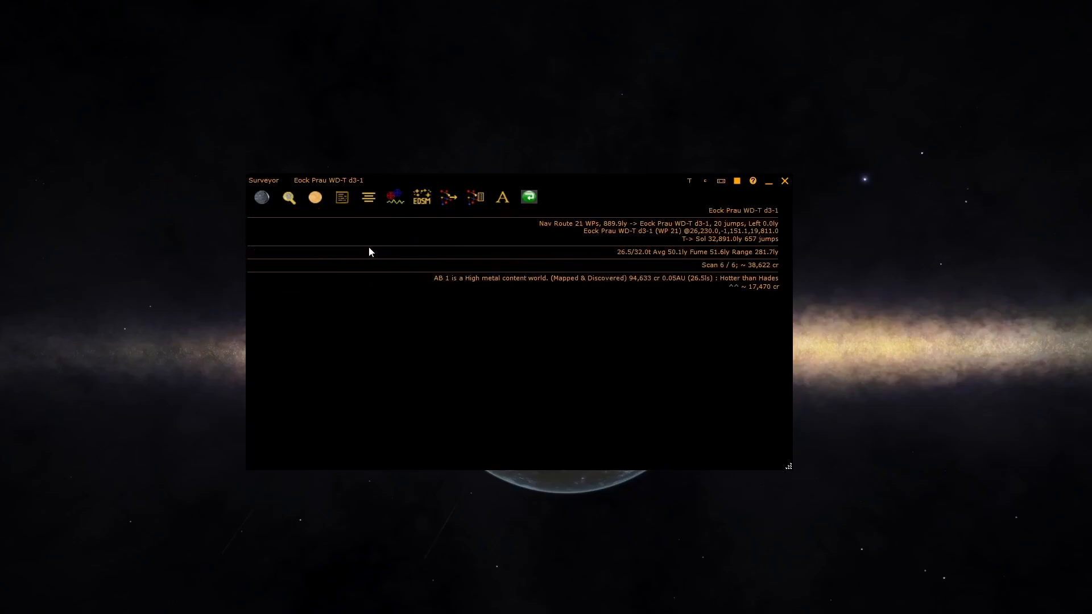
pyautogui.click(394, 197)
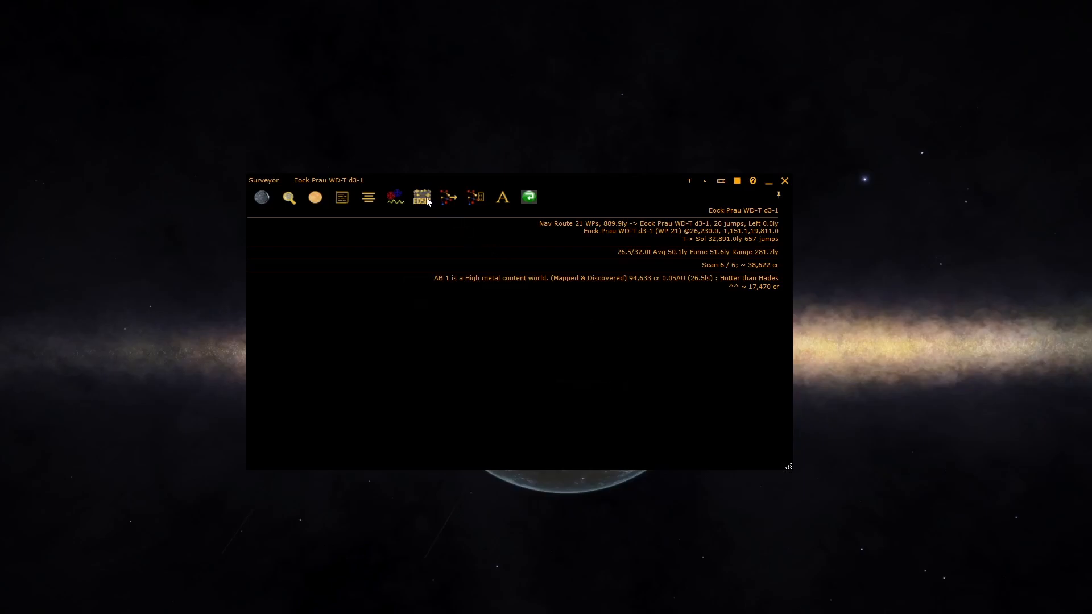
pyautogui.moveTo(422, 197)
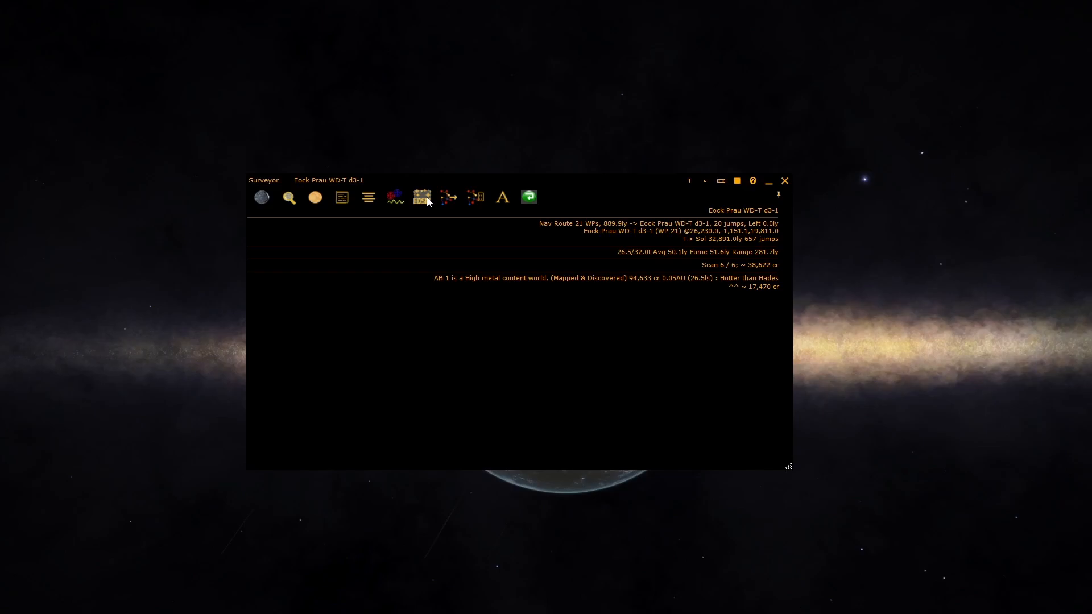
pyautogui.click(449, 198)
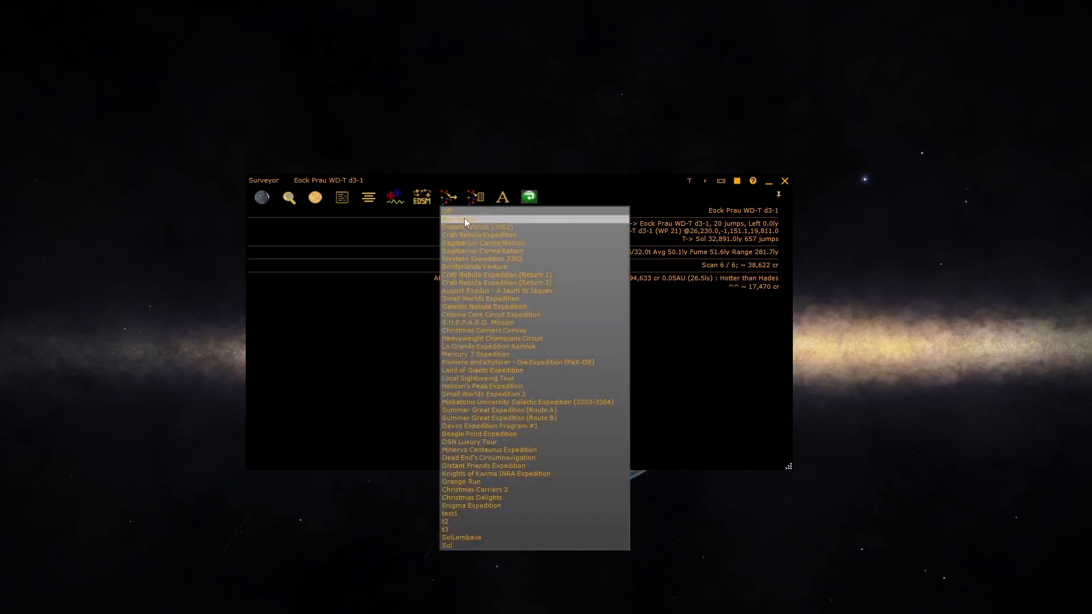
pyautogui.click(464, 218)
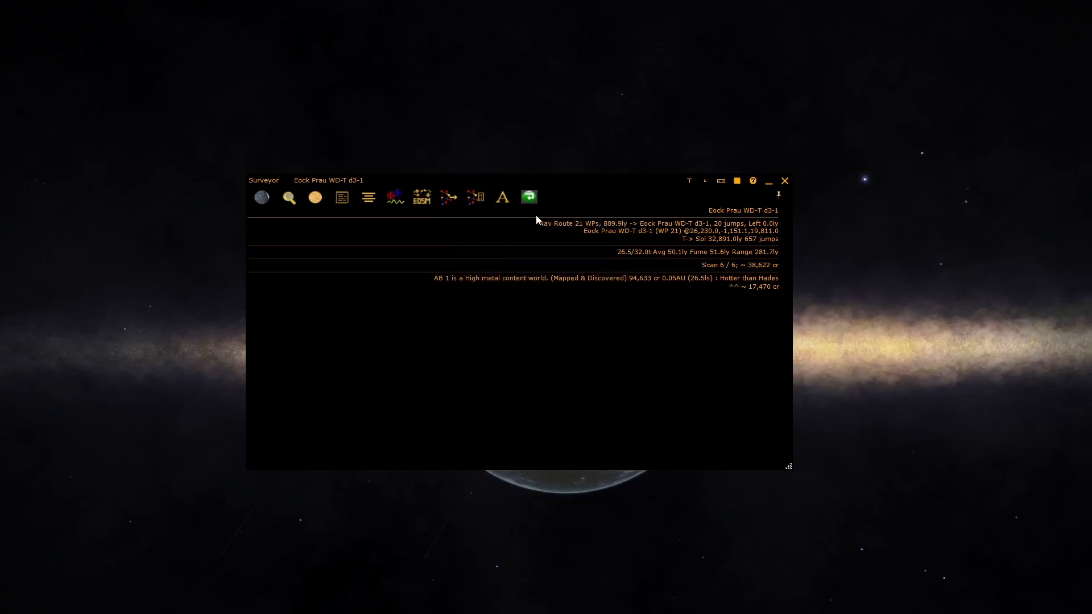
pyautogui.moveTo(596, 229)
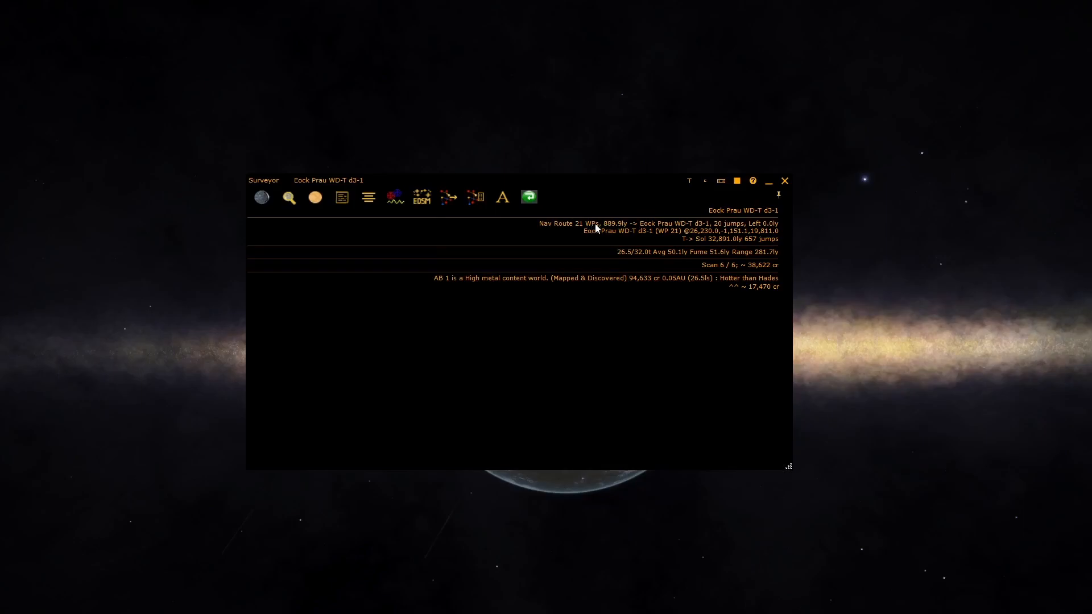
pyautogui.moveTo(673, 231)
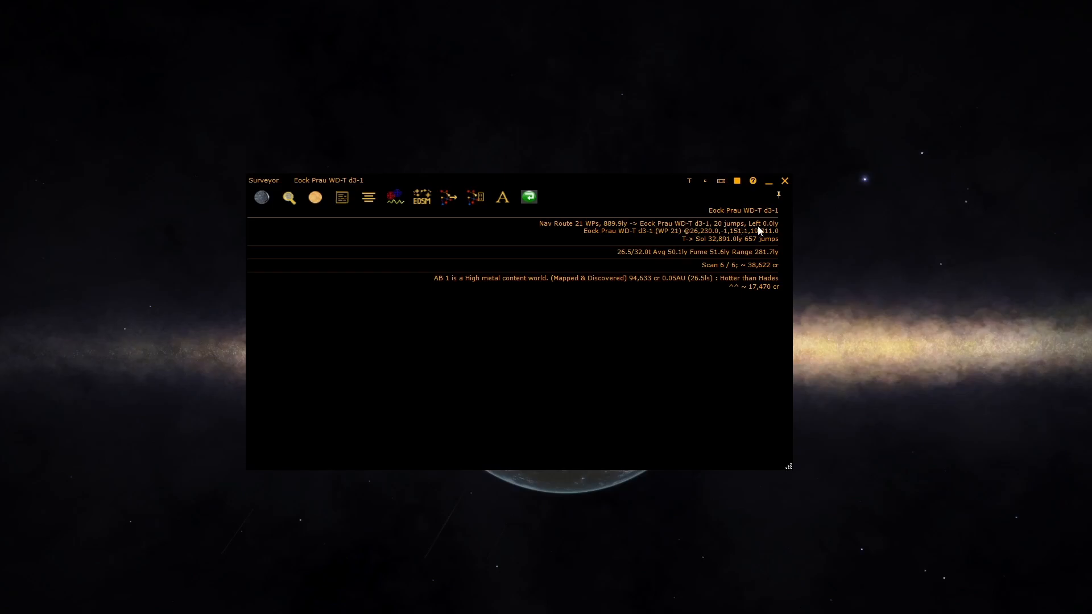
pyautogui.moveTo(655, 232)
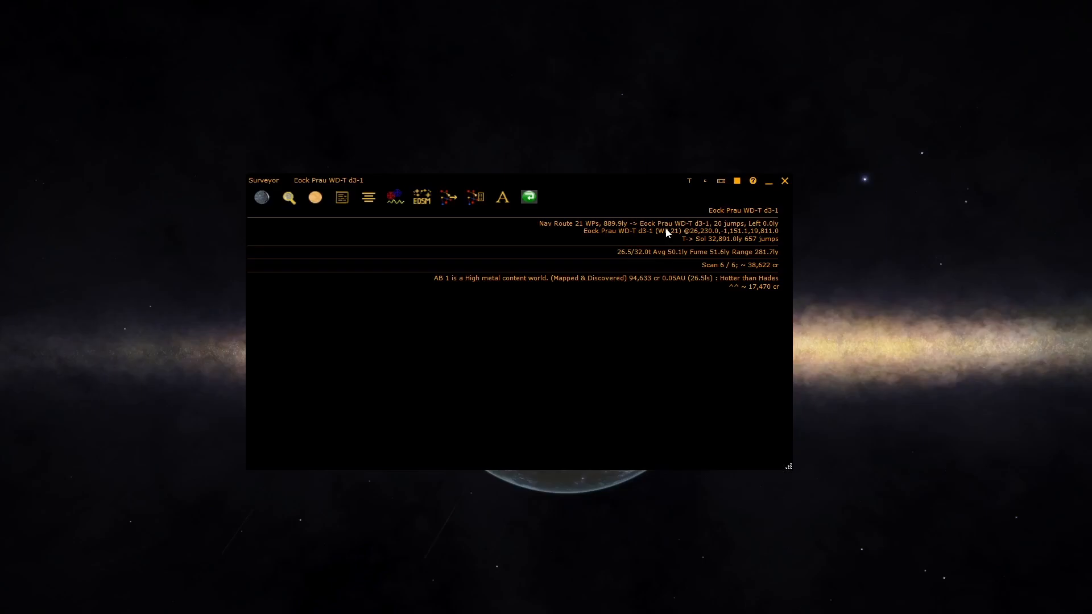
pyautogui.moveTo(701, 240)
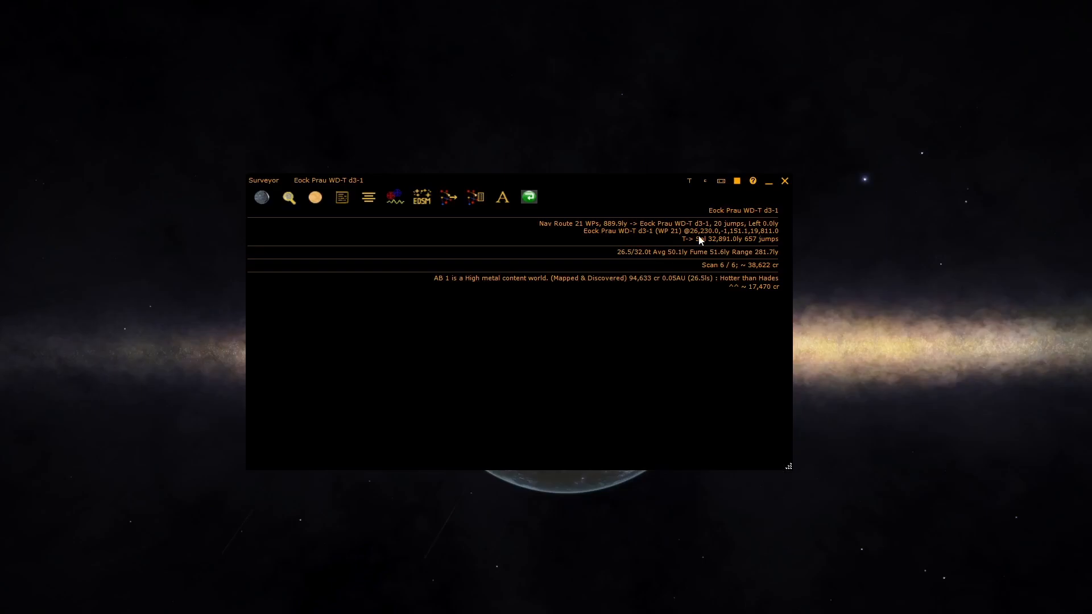
pyautogui.moveTo(476, 197)
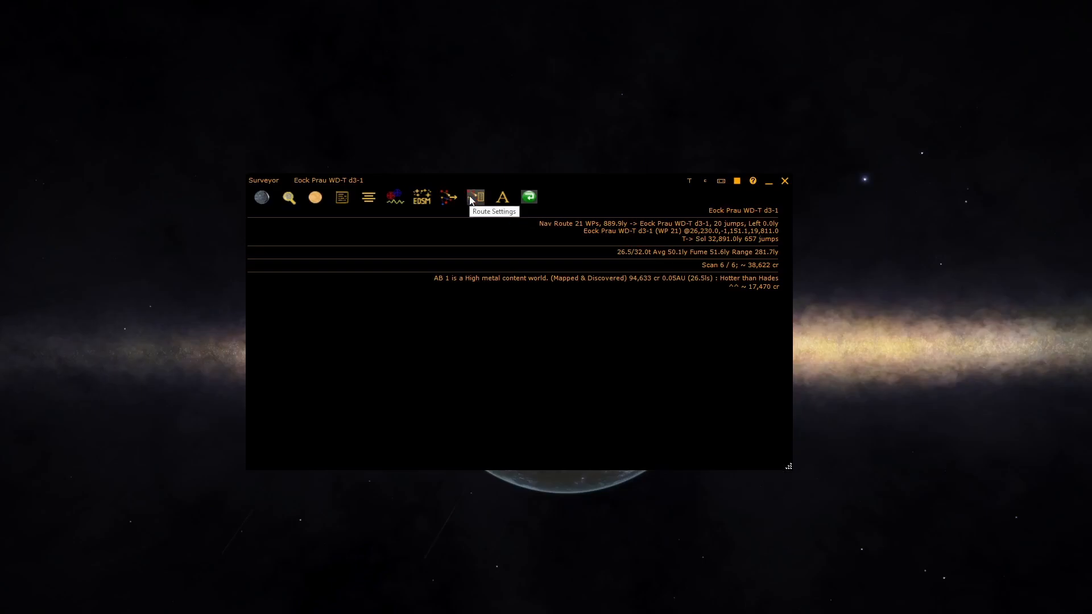
# Open Route Settings showing Jumps To Go, Waypoint Coordinates, Target and Fuel
pyautogui.click(475, 197)
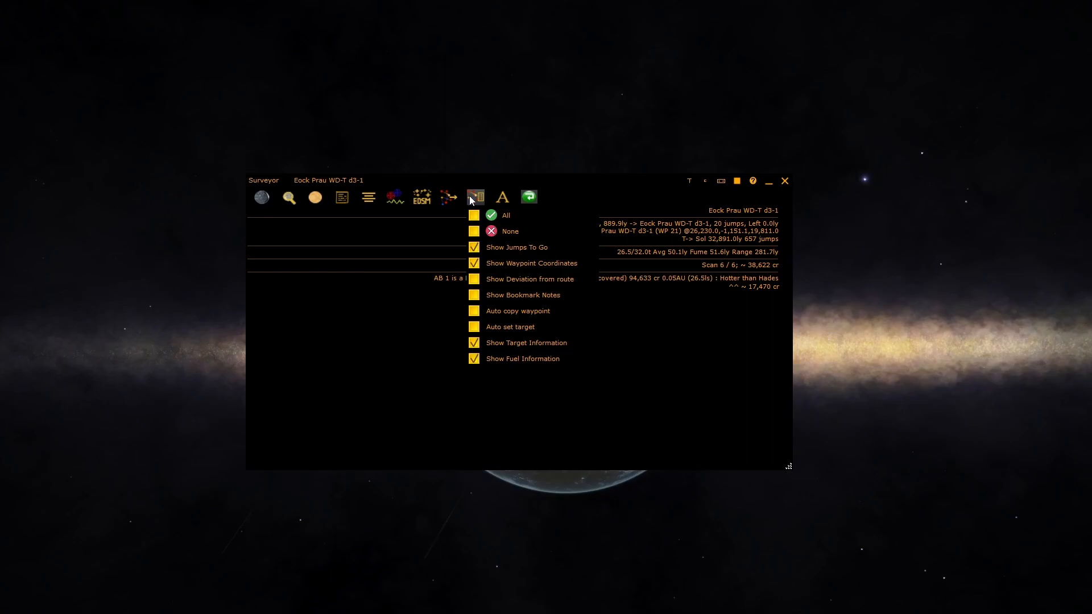
pyautogui.moveTo(494, 315)
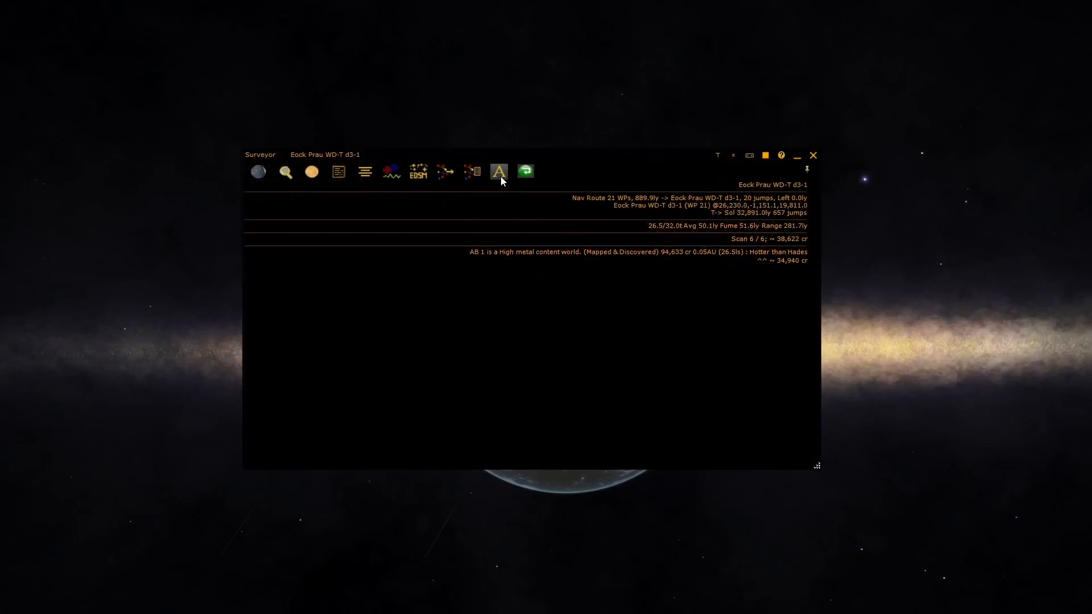
pyautogui.click(499, 172)
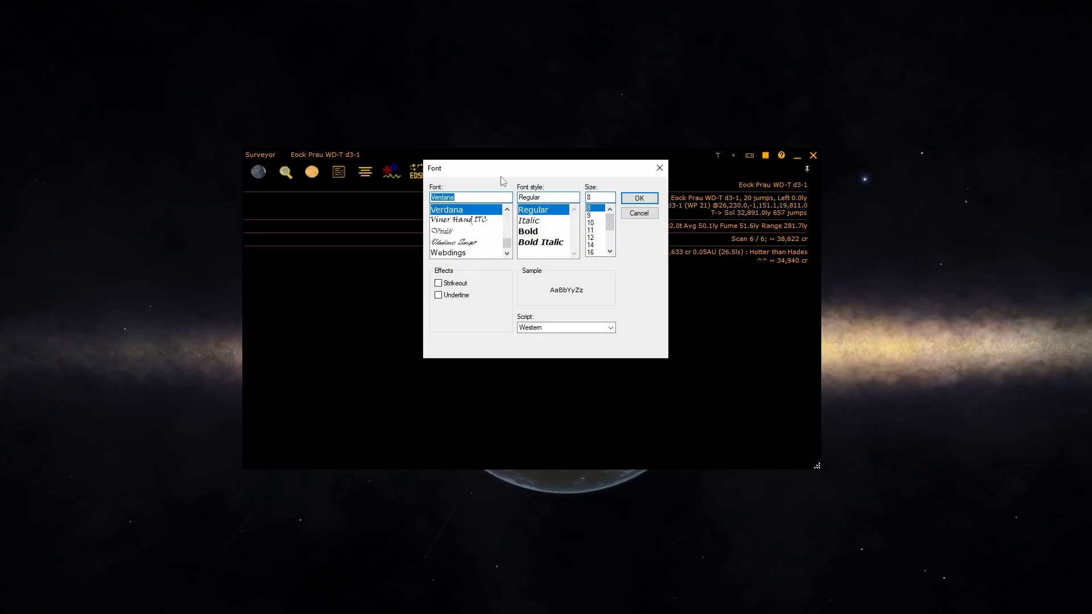
pyautogui.click(591, 238)
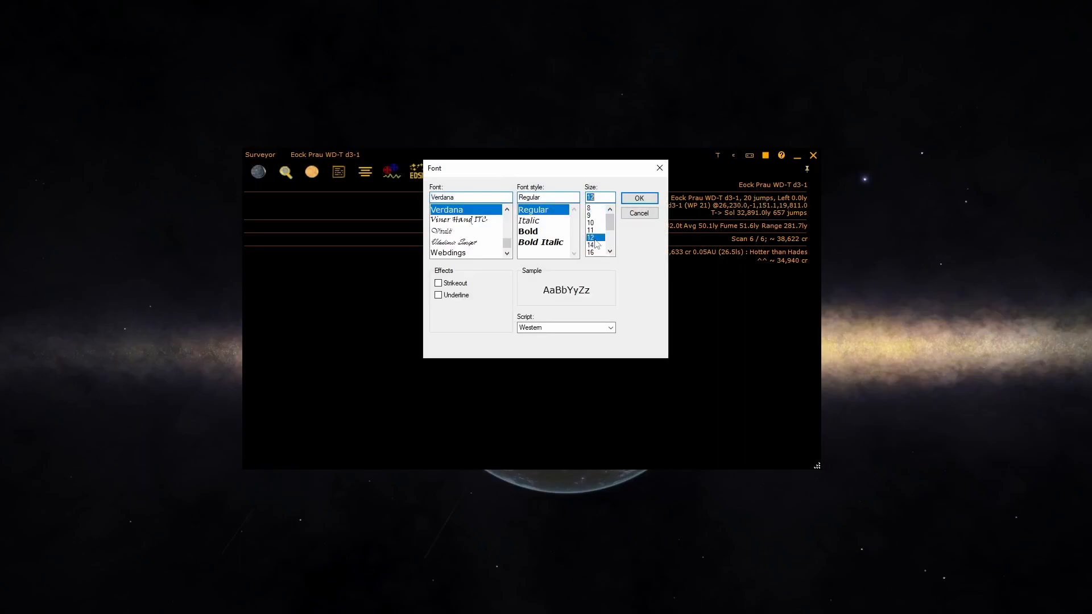
pyautogui.click(640, 198)
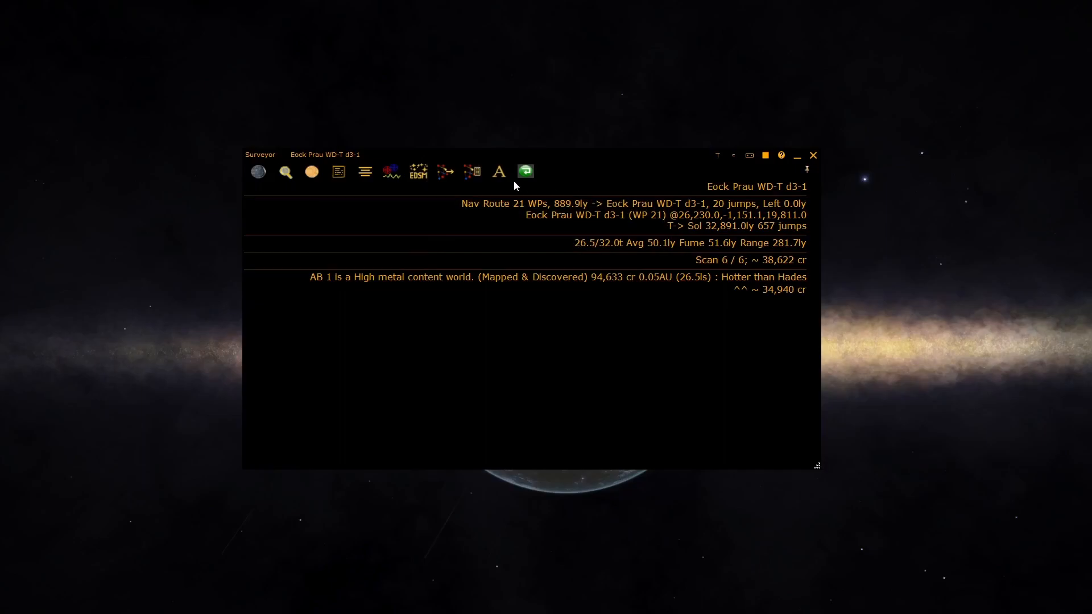
pyautogui.click(499, 171)
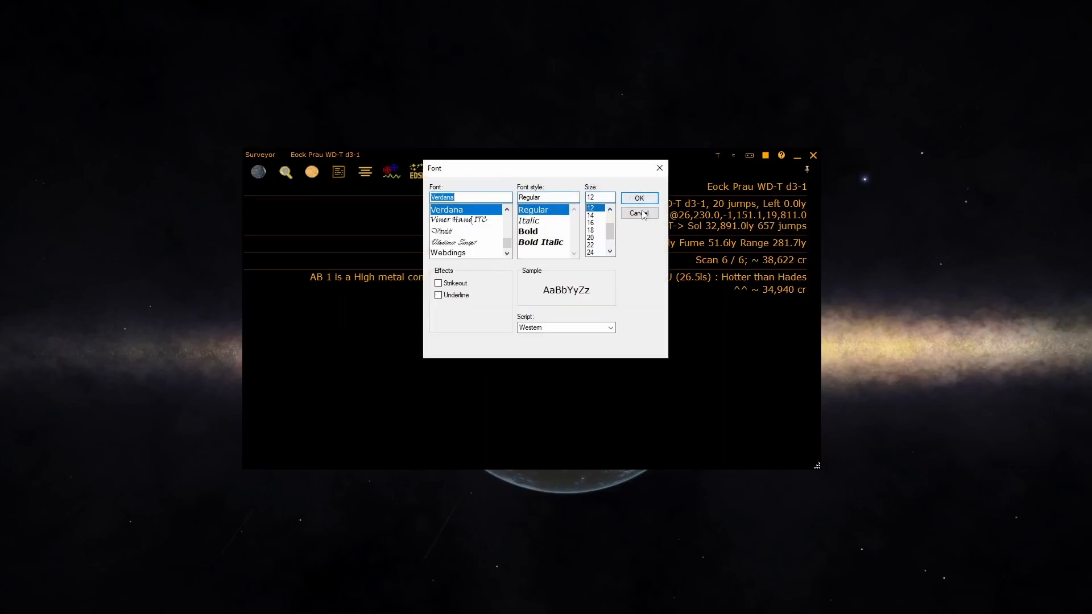
pyautogui.click(639, 213)
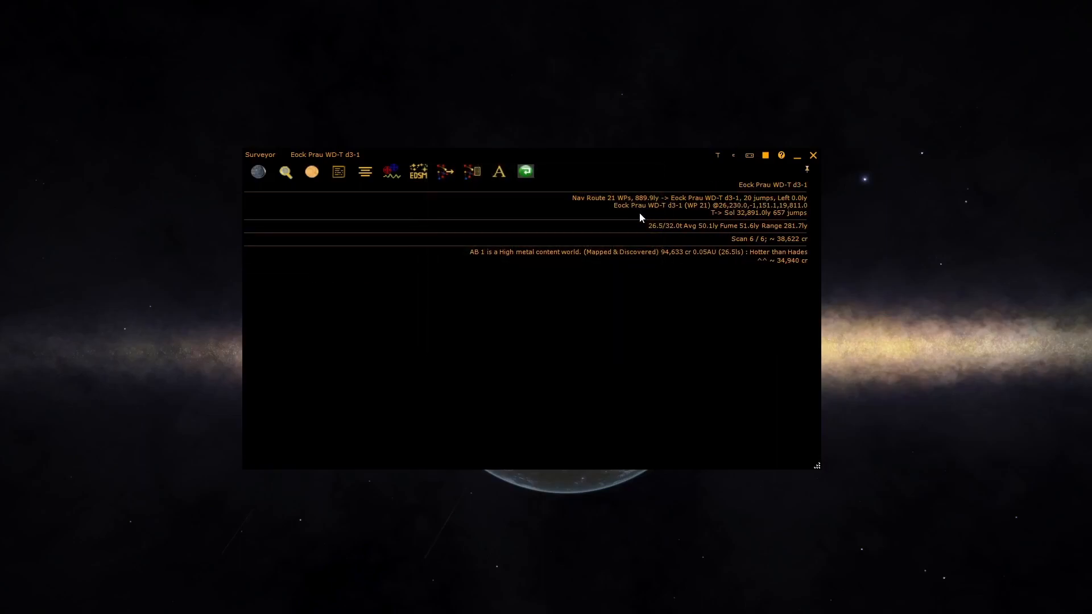
pyautogui.moveTo(525, 174)
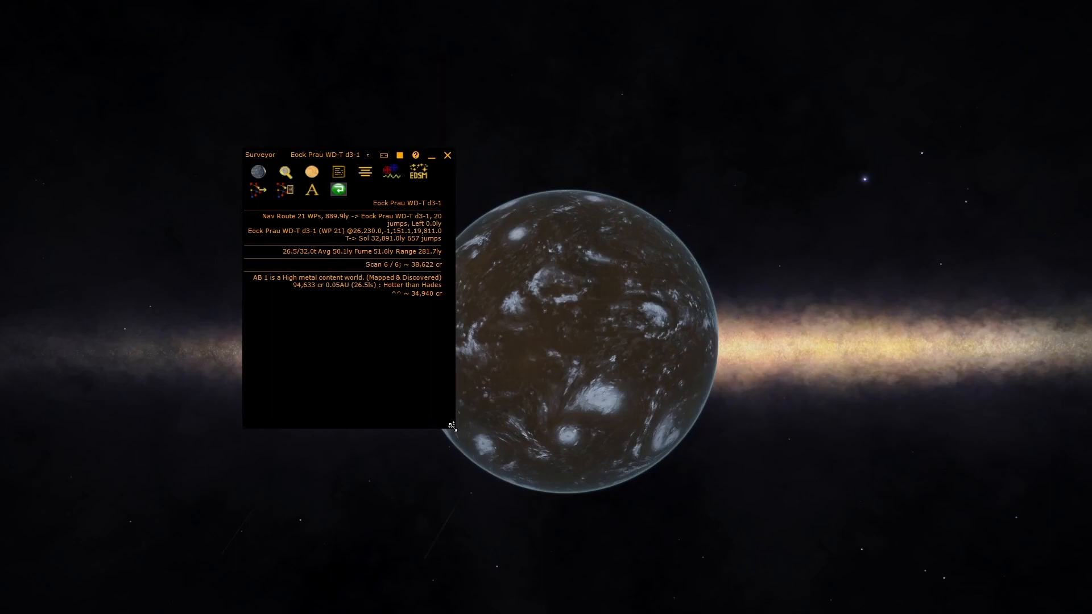
# Resize the Surveyor window into a narrow column with wrapped lines
pyautogui.moveTo(454, 425); pyautogui.dragTo(518, 434)
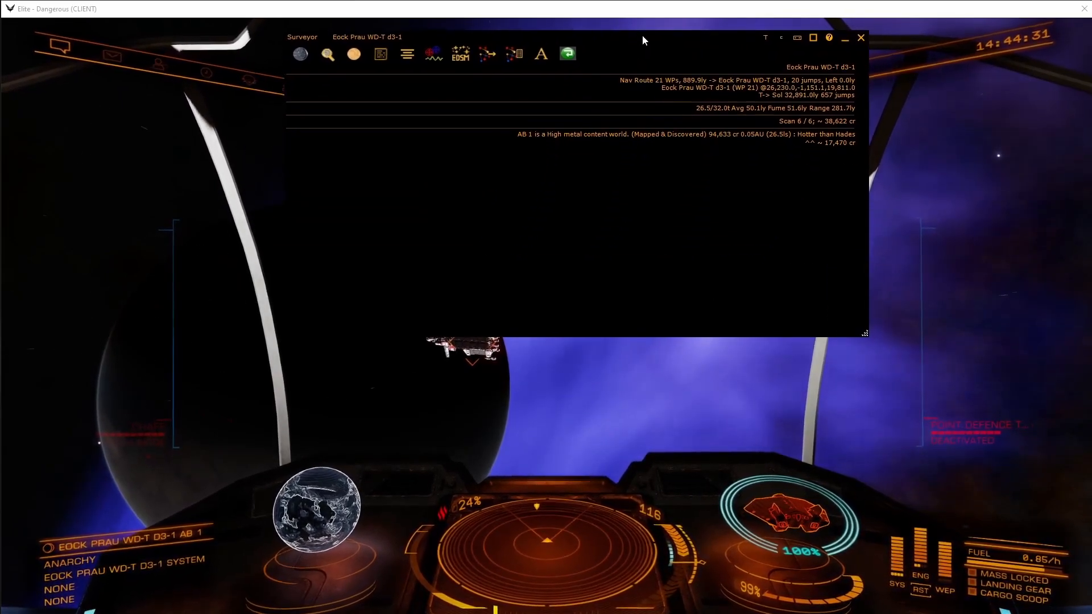
pyautogui.moveTo(813, 36)
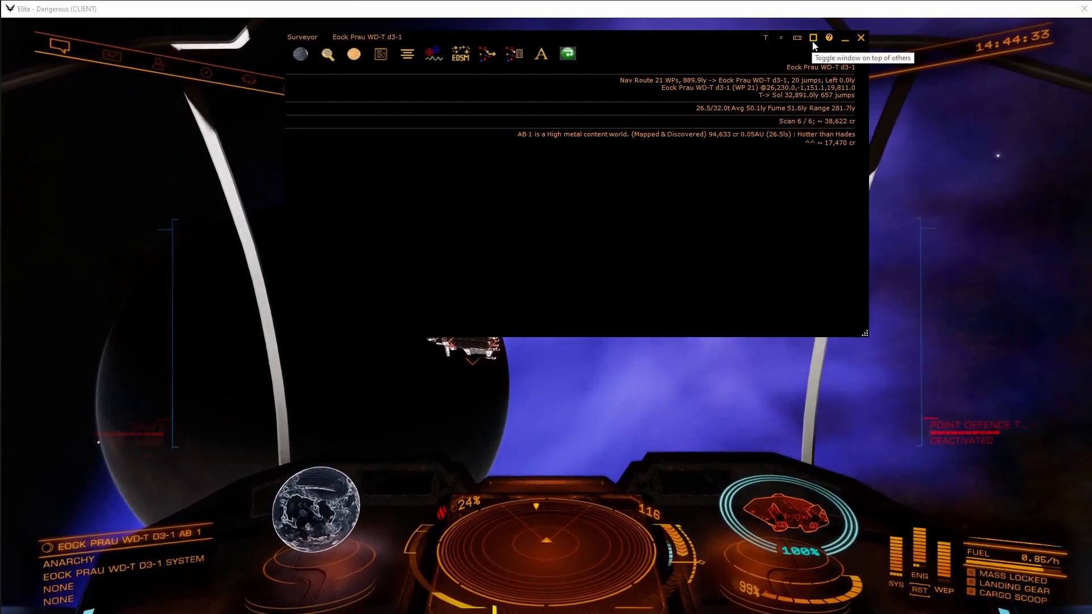
# Keep the Surveyor window on top of other windows and return focus to Elite Dangerous
pyautogui.click(813, 36)
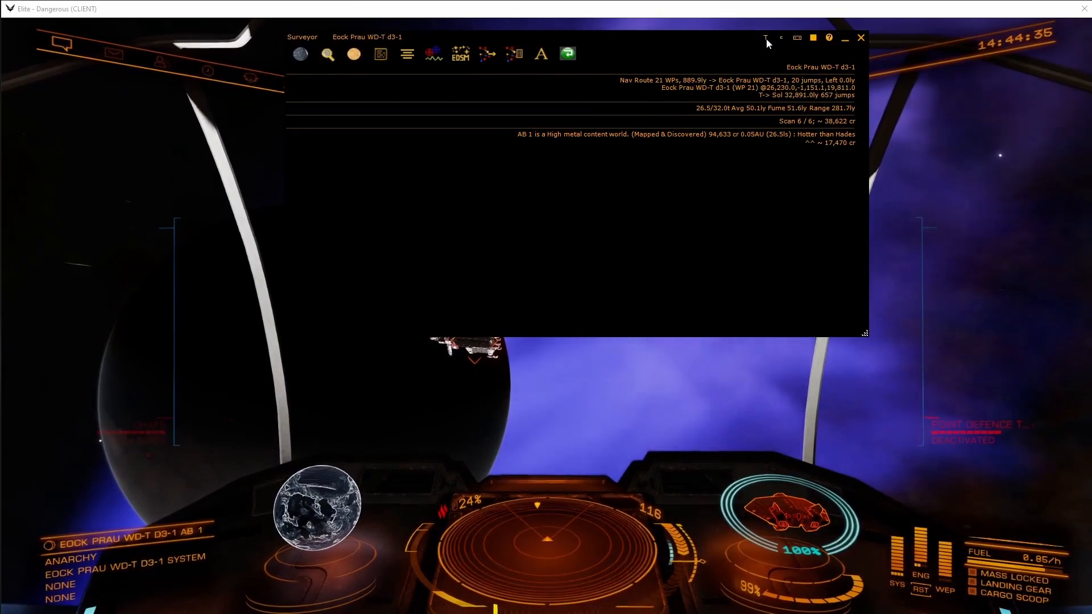
pyautogui.moveTo(764, 38)
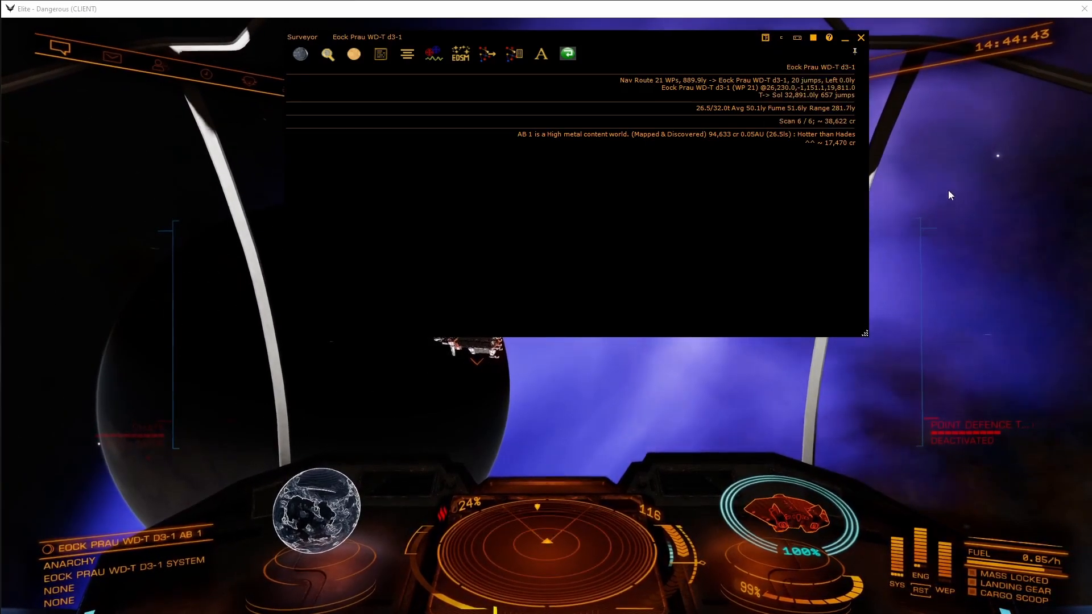
pyautogui.click(864, 36)
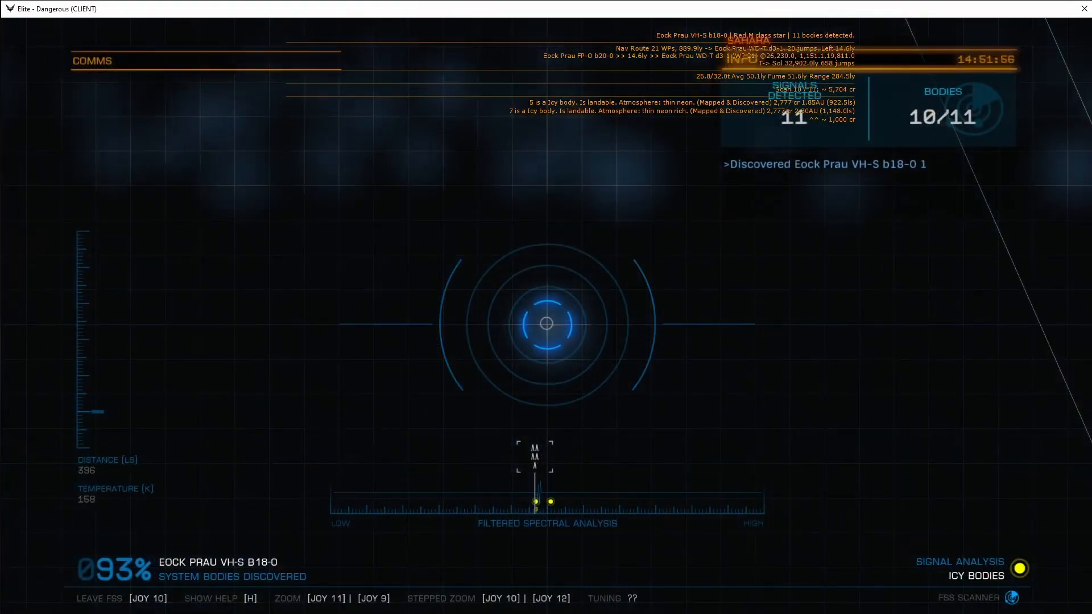
# Finish the FSS scan of Eock Prau VH-S b18-0 and view an icy body's details
pyautogui.click(546, 336)
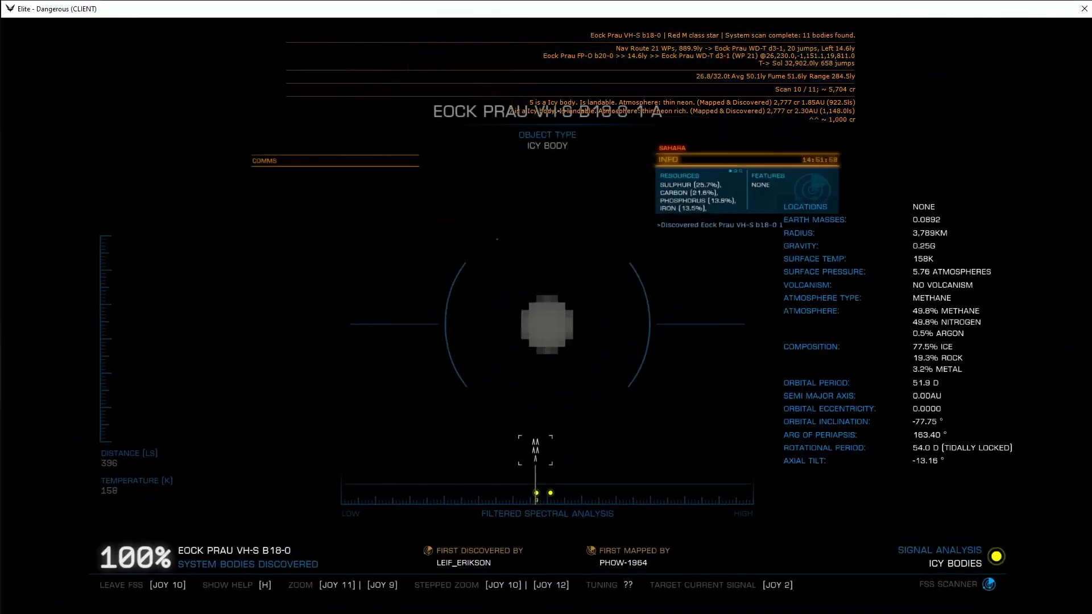